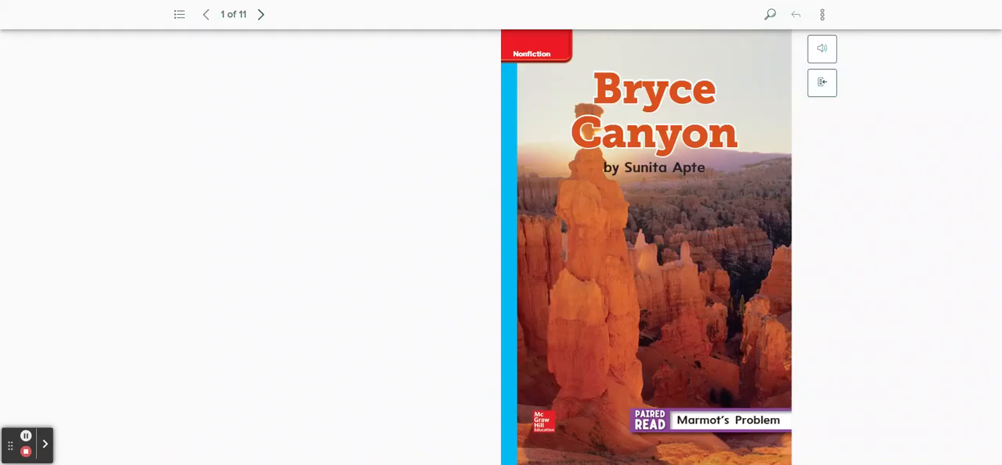
Step: Advance from the cover to page 2 of 11 with the essential question and contents
click(262, 14)
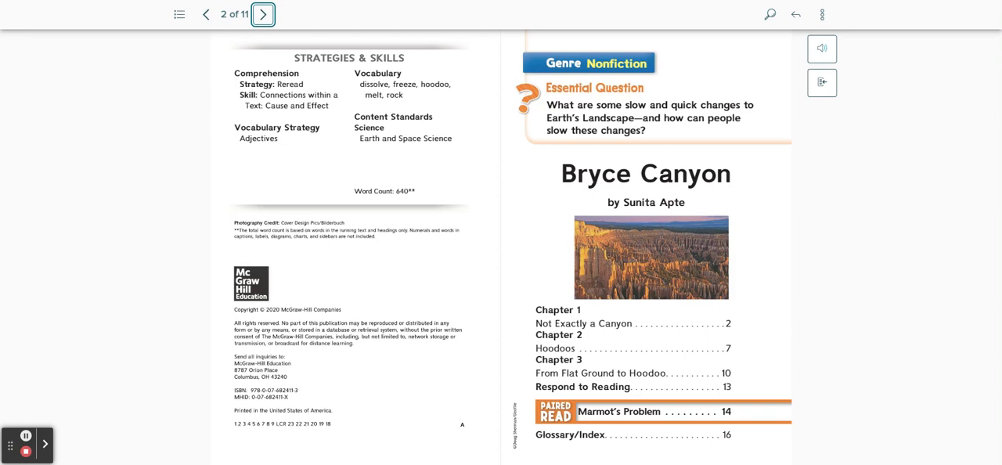
mouse_move(263, 14)
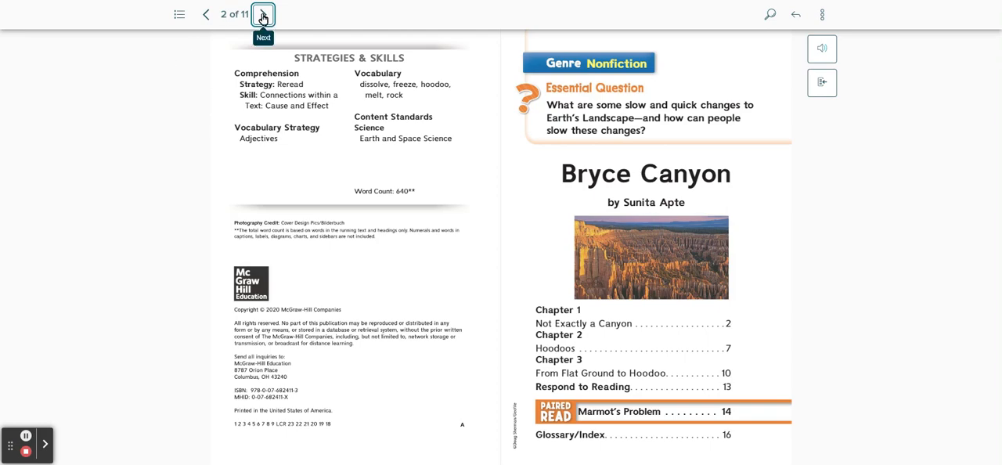
Step: Advance to page 3 of 11, opening Chapter 1 'Not Exactly a Canyon'
click(263, 14)
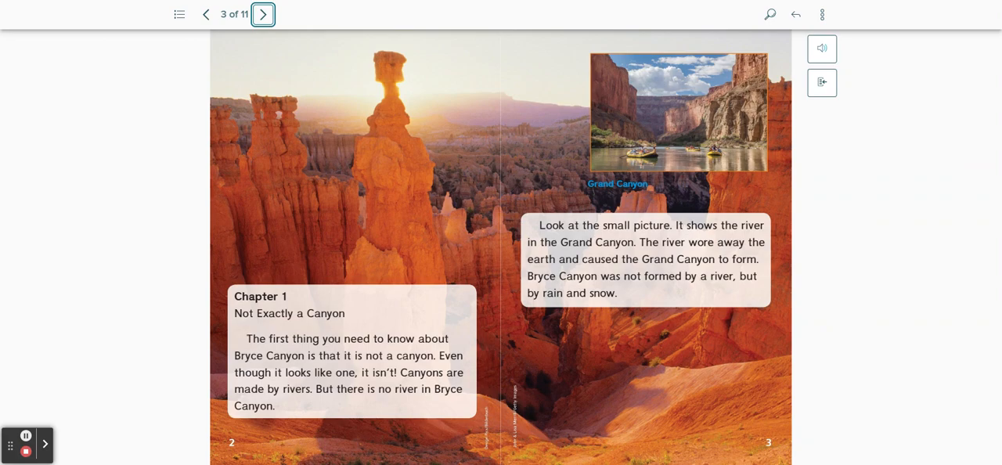
mouse_move(168, 29)
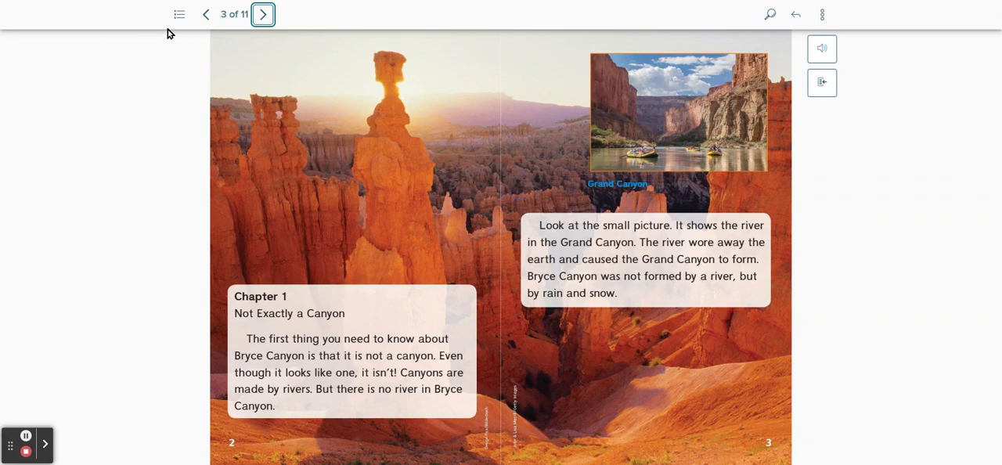
Step: Advance to page 4 of 11 with the Utah map and rain-and-snow explanation
click(263, 15)
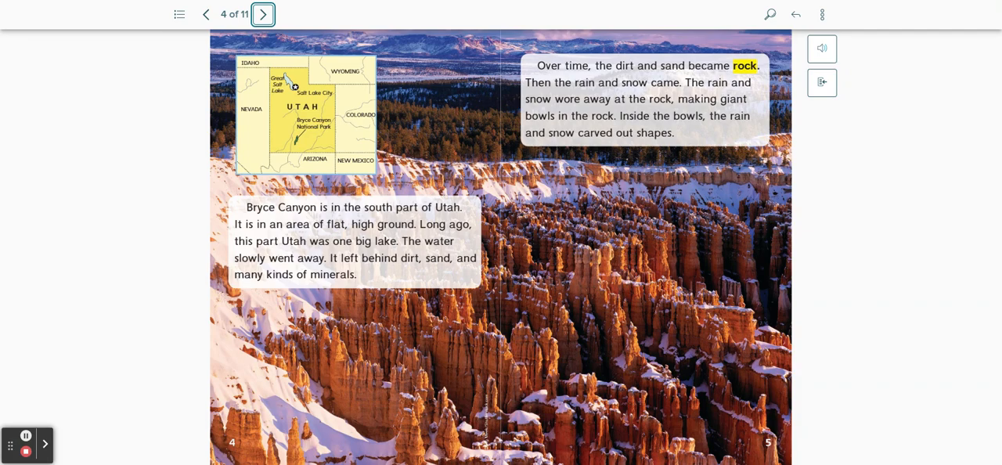
Step: Advance to page 5 of 11, Chapter 2 'Hoodoos' defining the rock towers
click(263, 14)
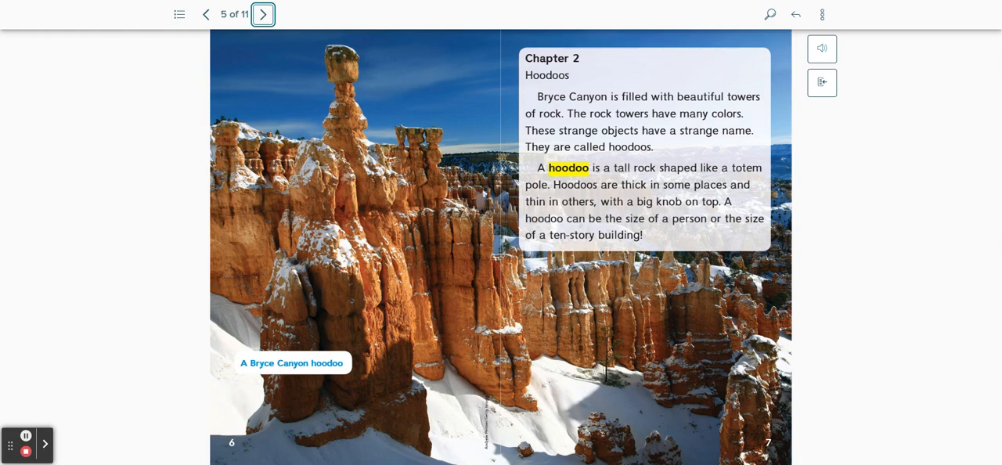
Step: Advance to page 6 of 11 on freezing and melting water cracking the rock
click(263, 14)
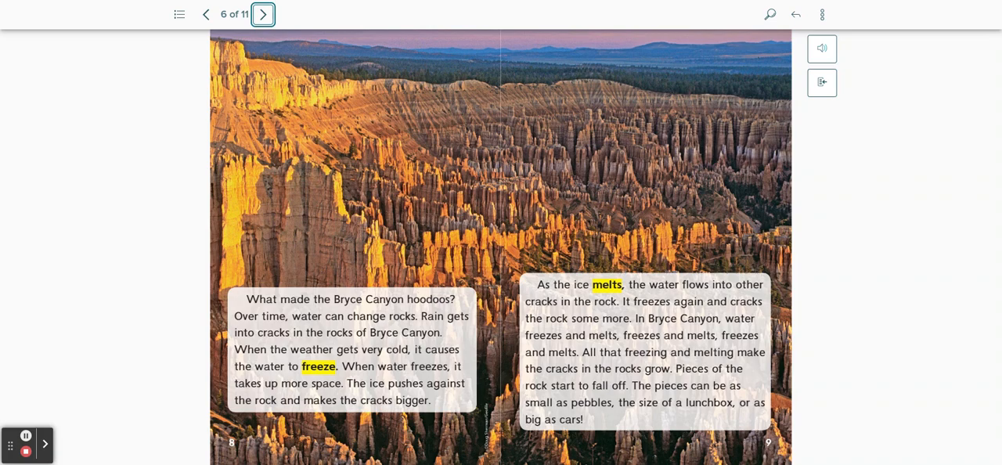
Step: Advance through page 7 (Chapter 3) to page 8 of 11, Respond to Reading
click(263, 14)
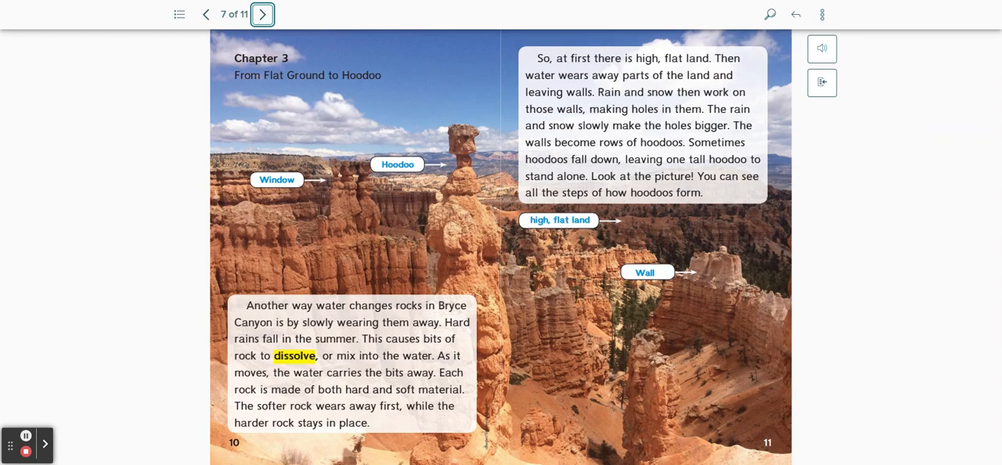
click(263, 14)
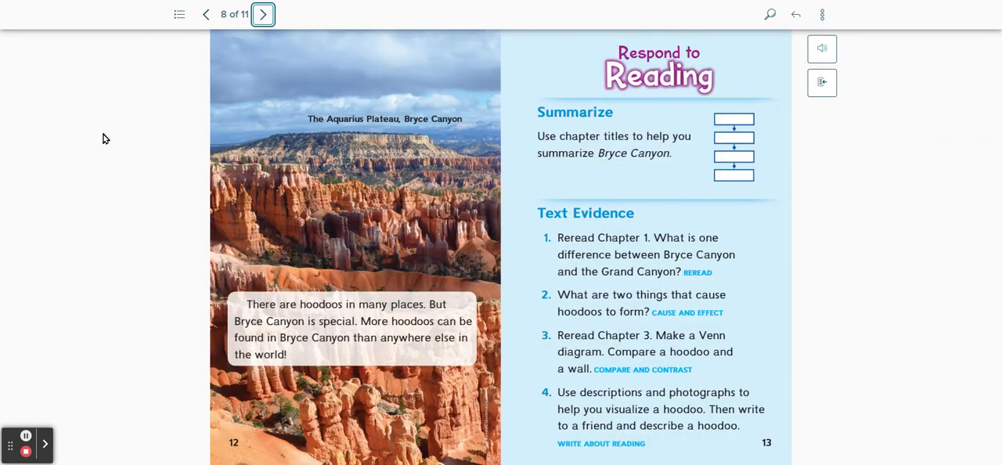